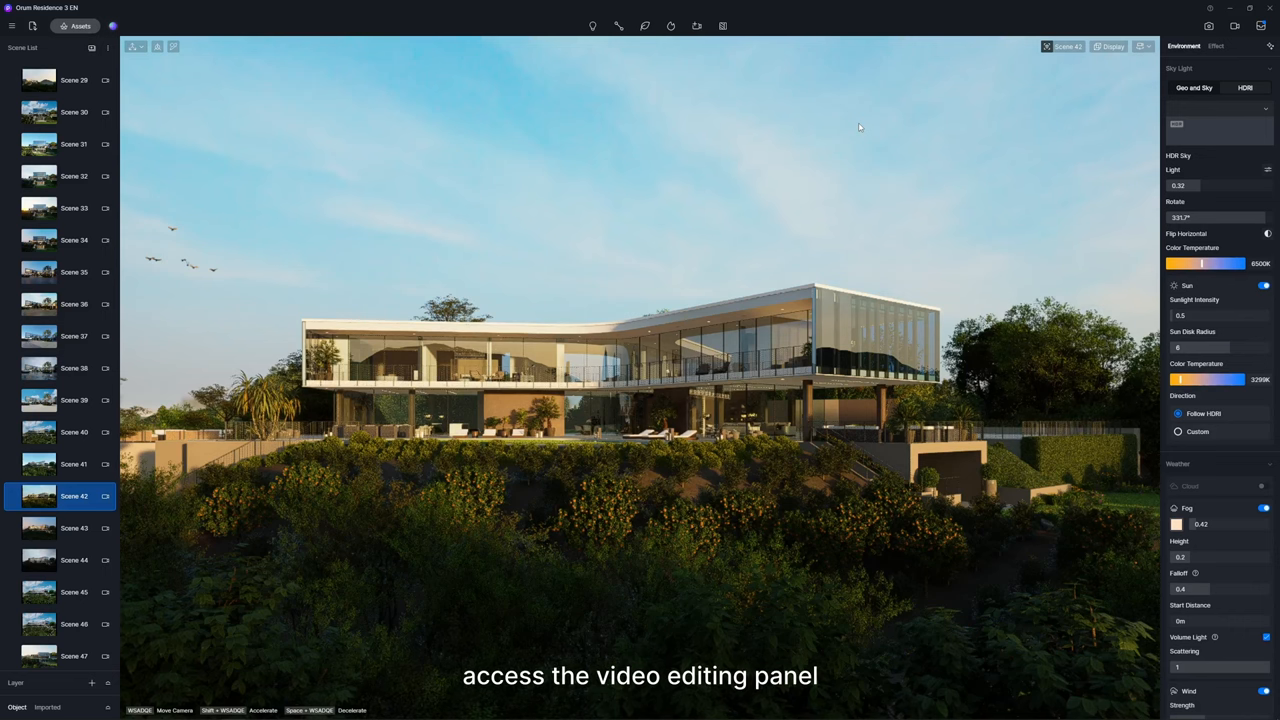
Step: Switch the house scene into Video mode to see Clip 1 and its three-view Shot 1
{"action": "left_click", "coordinate": [1234, 22]}
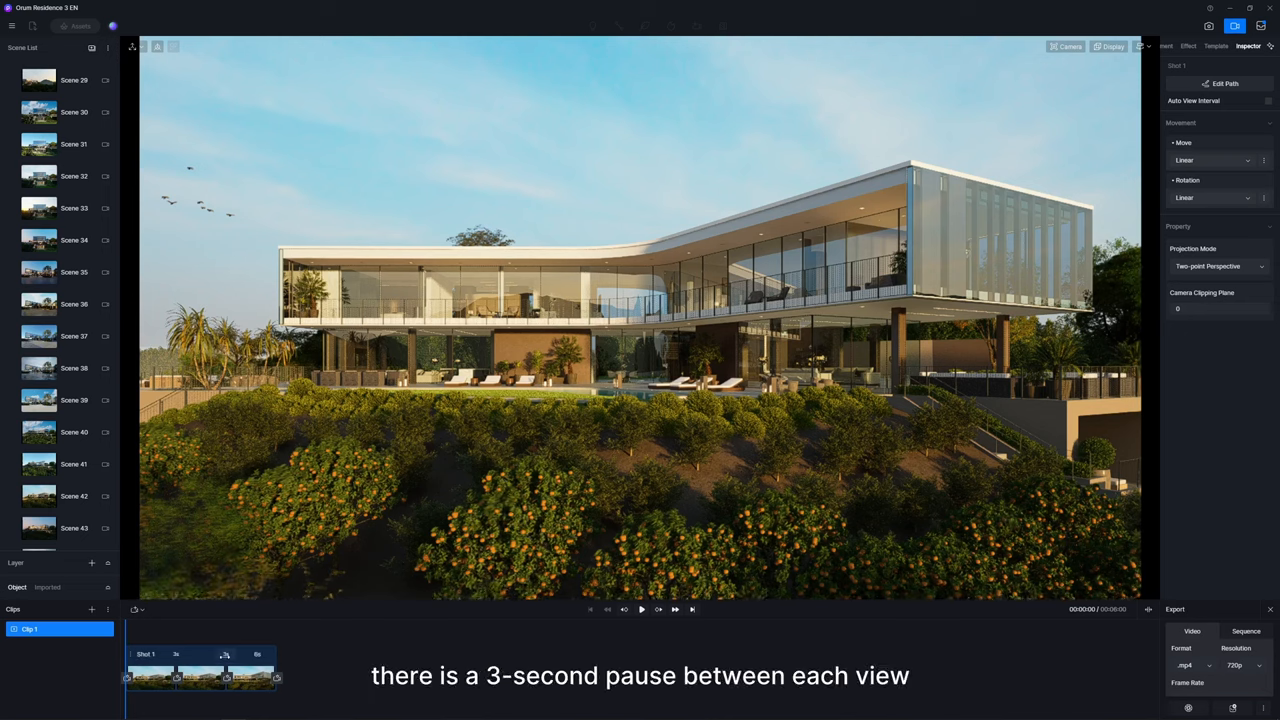
Step: Select Shot 1 and enable Auto View Interval across its 10-second duration
{"action": "left_click", "coordinate": [225, 654]}
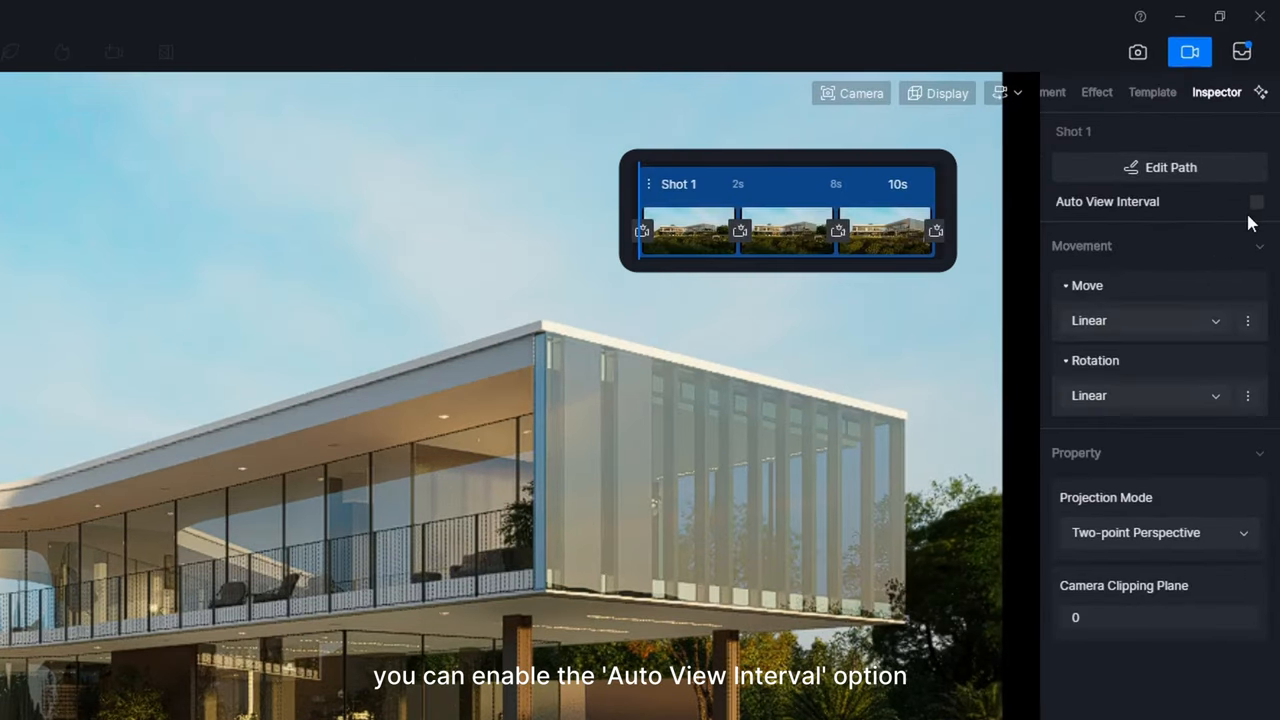
{"action": "left_click", "coordinate": [1257, 201]}
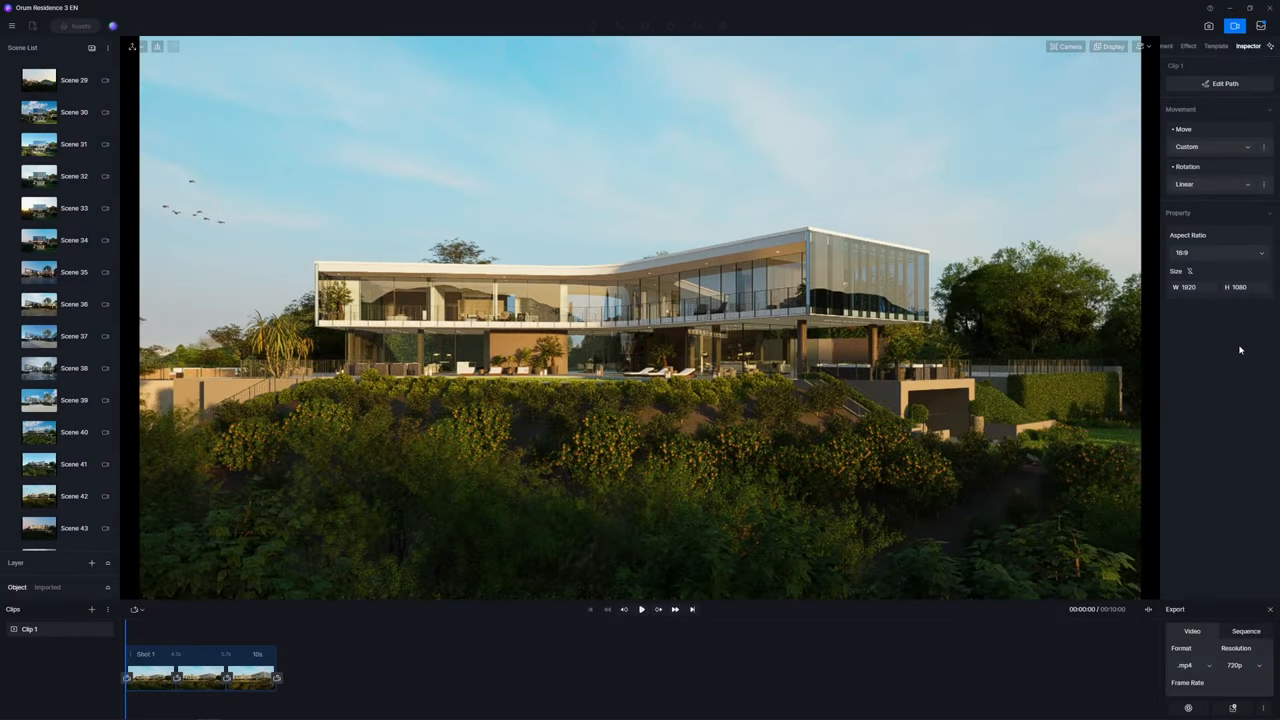
Step: Change Clip 1's aspect ratio to square 1:1, then to portrait 9:16
{"action": "left_click", "coordinate": [1221, 252]}
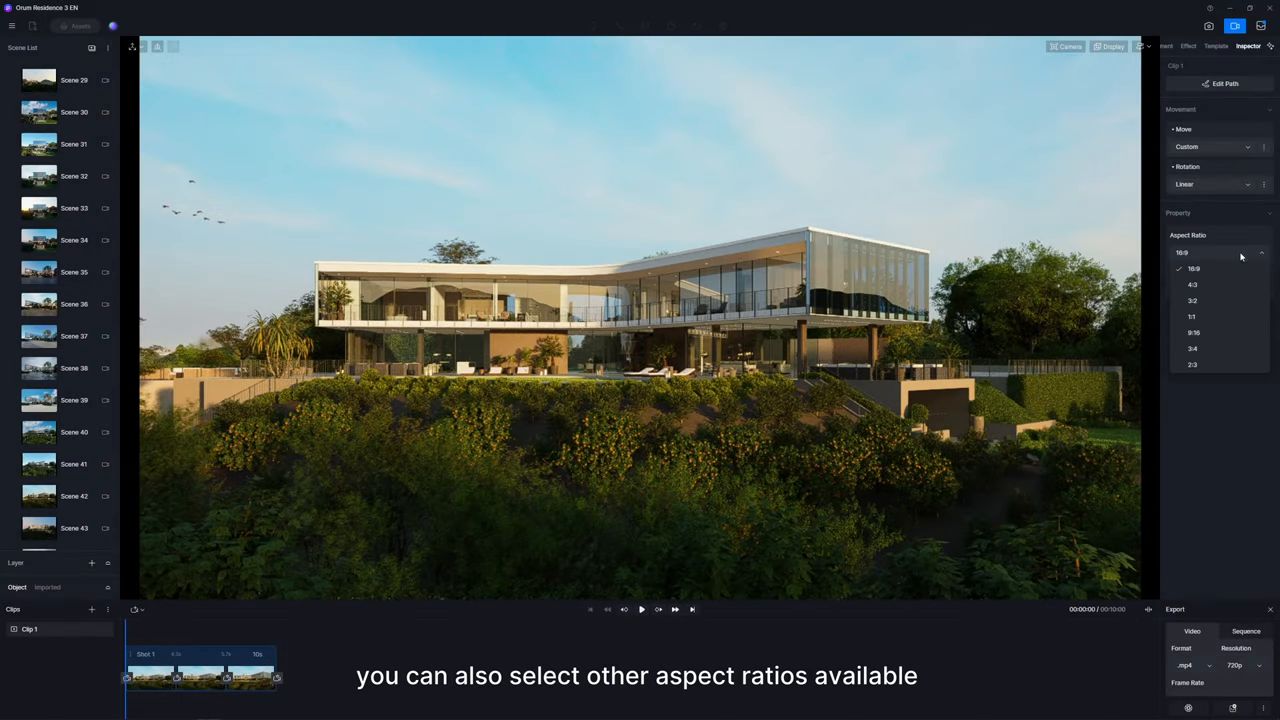
{"action": "left_click", "coordinate": [1191, 316]}
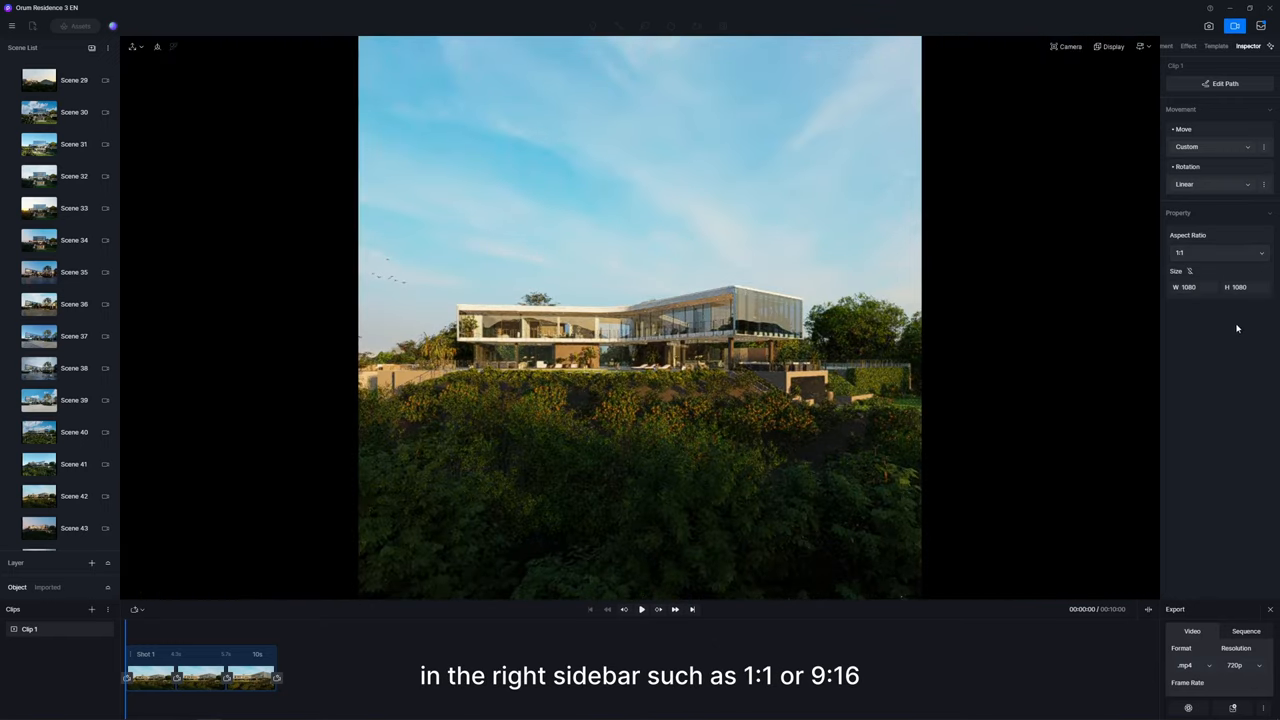
{"action": "left_click", "coordinate": [1218, 252]}
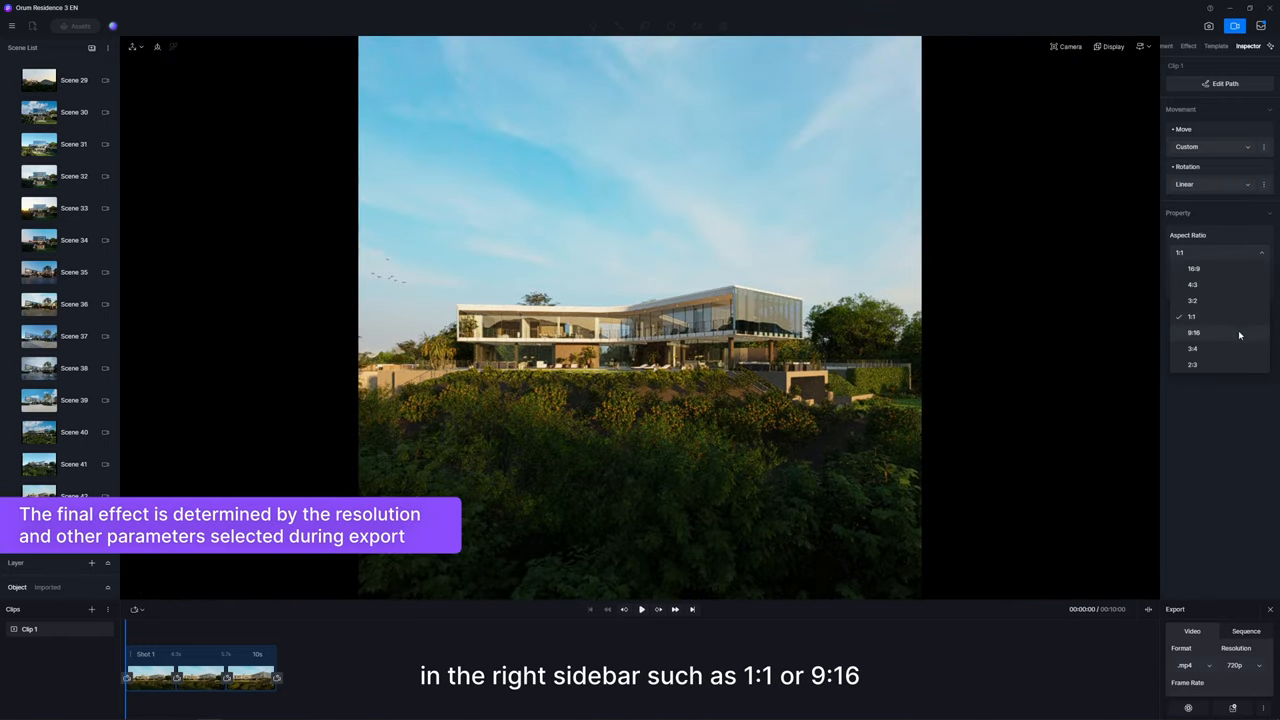
{"action": "left_click", "coordinate": [1193, 332]}
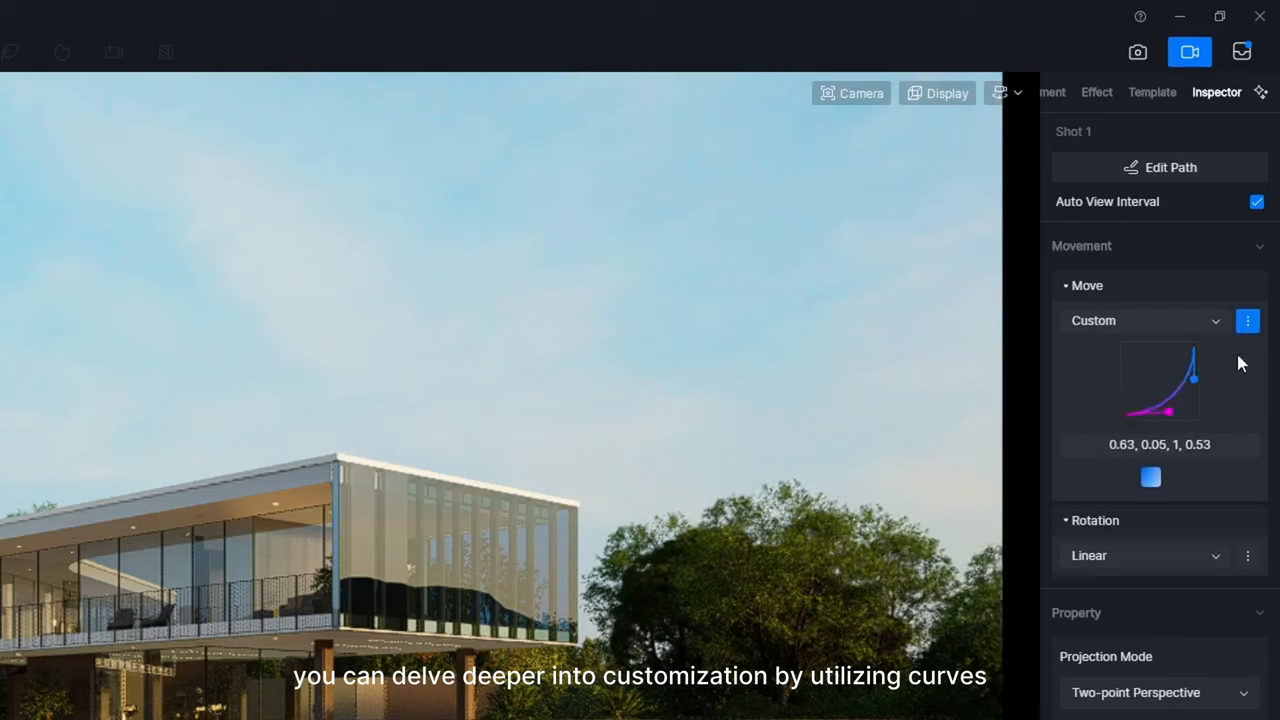
Step: Bring up the custom easing curve options for Shot 1's camera movement
{"action": "left_click", "coordinate": [1247, 320]}
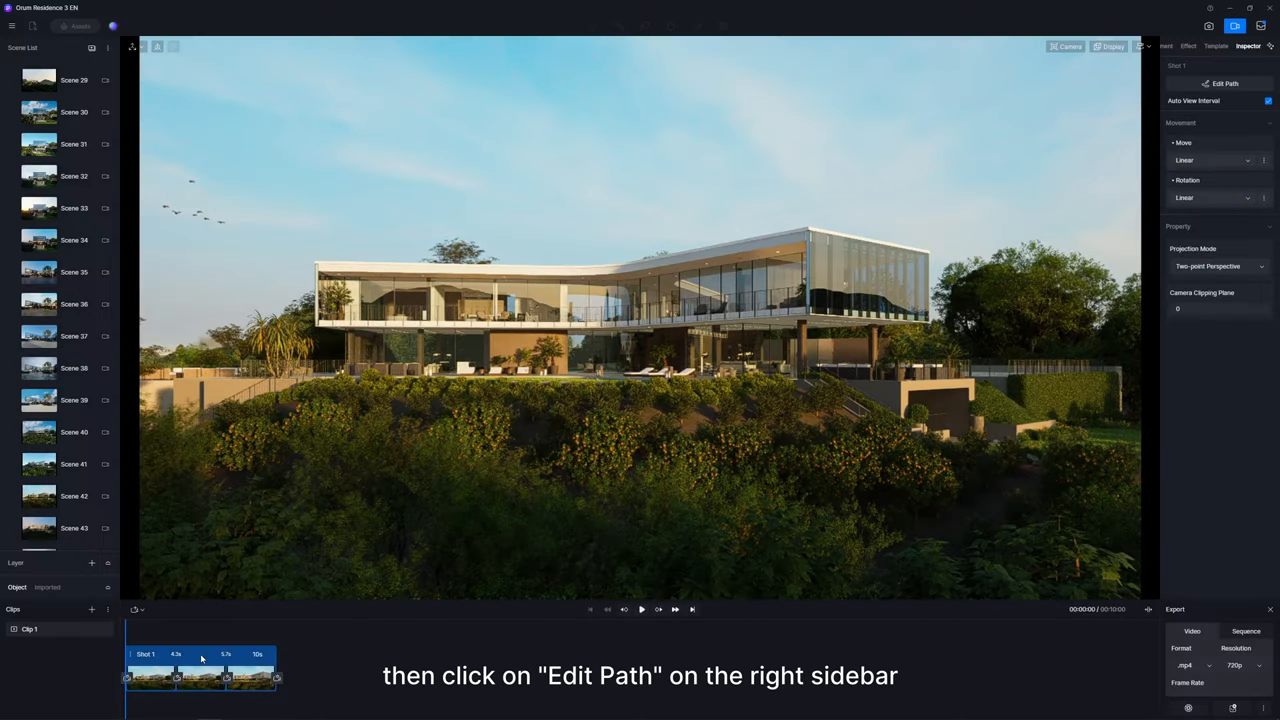
Step: Edit Shot 1's path, dragging the middle view further right over the hillside
{"action": "left_click", "coordinate": [1214, 82]}
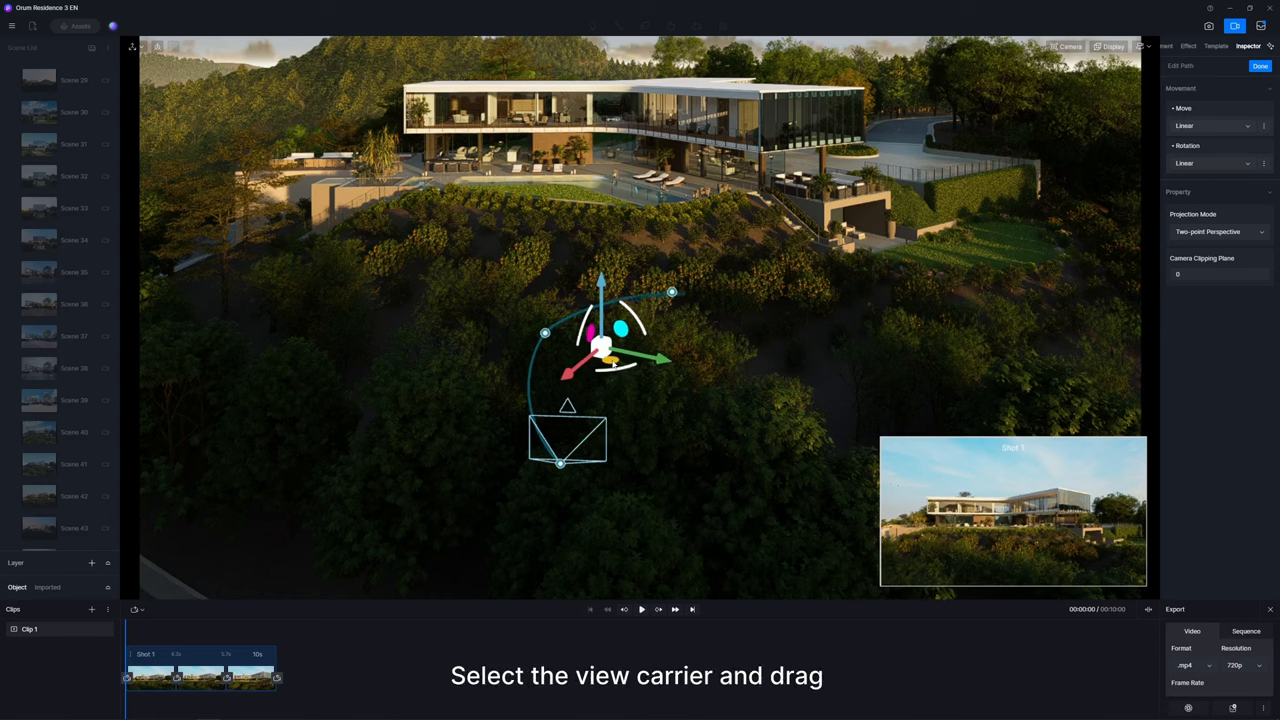
{"action": "left_click_drag", "start_coordinate": [600, 347], "coordinate": [560, 337]}
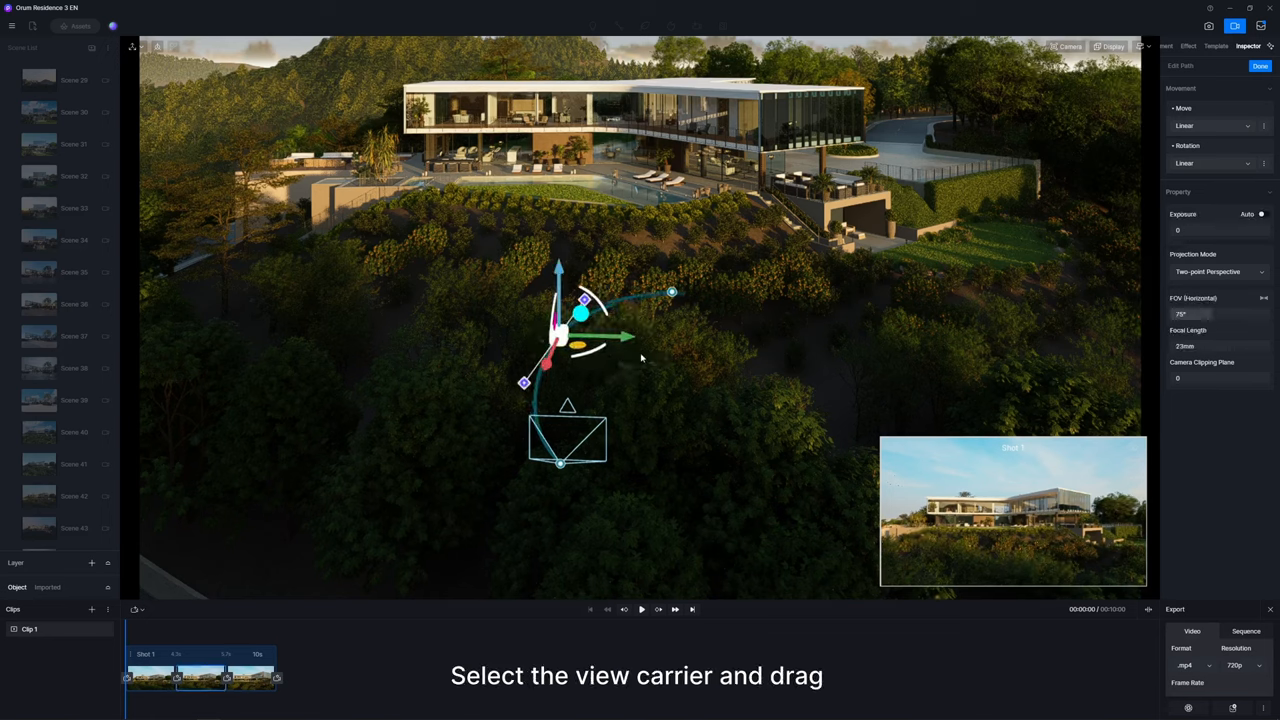
{"action": "left_click_drag", "start_coordinate": [560, 340], "coordinate": [700, 360]}
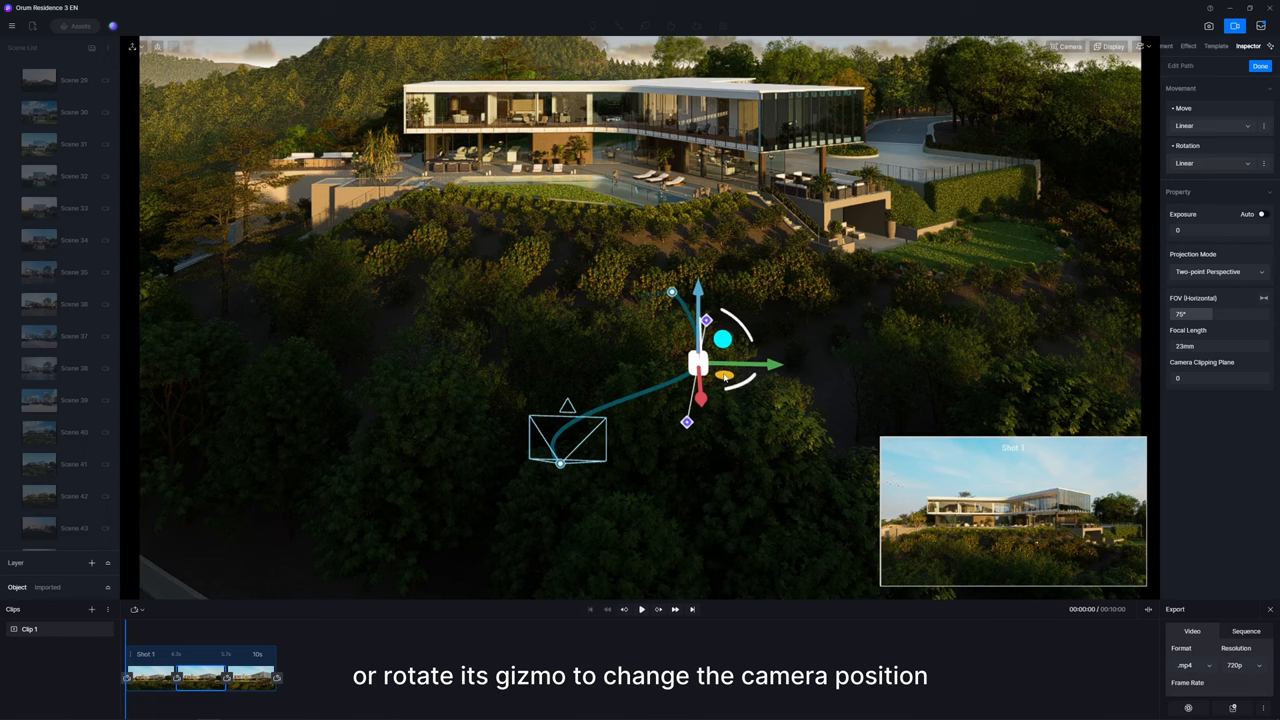
{"action": "left_click_drag", "start_coordinate": [698, 363], "coordinate": [688, 422]}
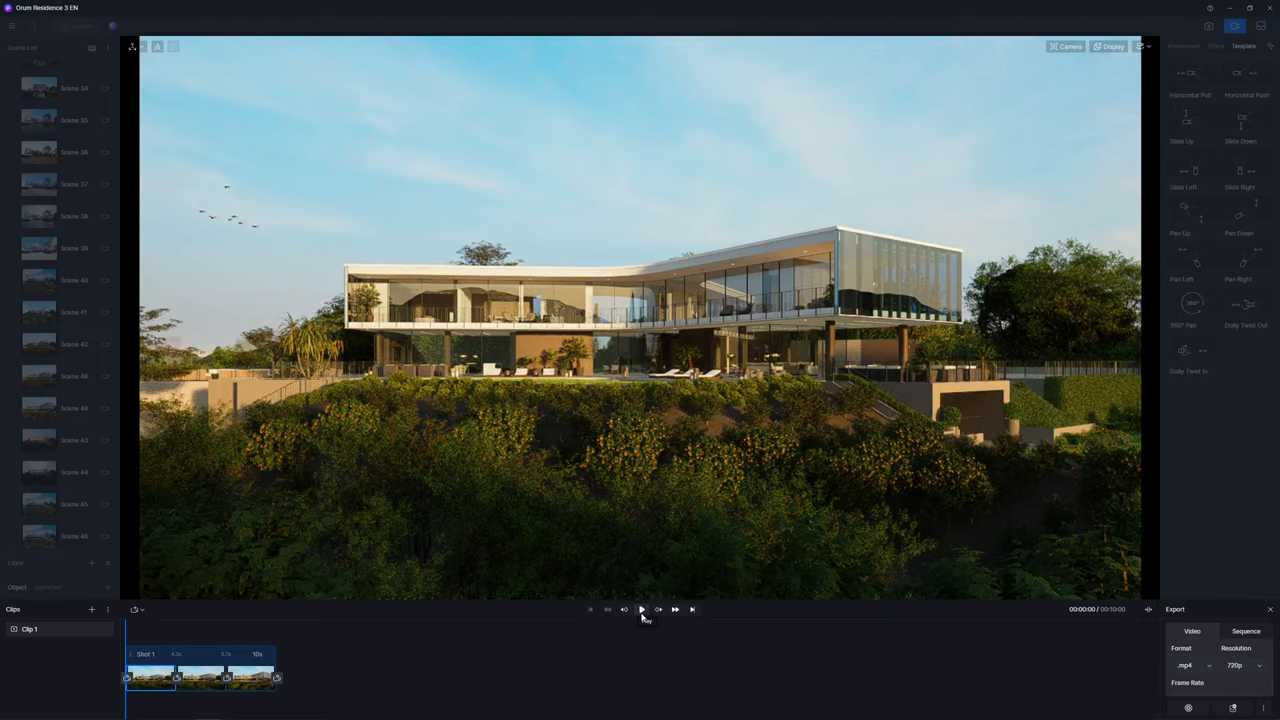
Step: Play back the edited shot, then list the interior project's shot templates
{"action": "left_click", "coordinate": [641, 609]}
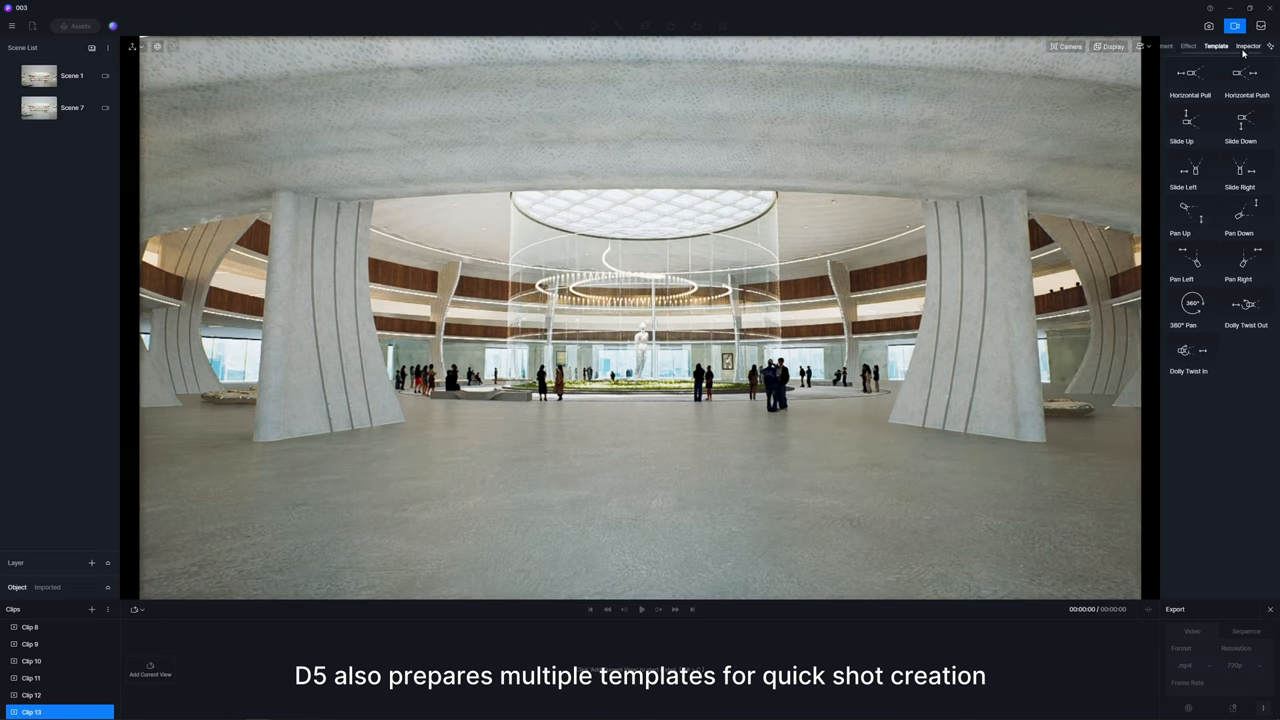
{"action": "left_click", "coordinate": [1188, 77]}
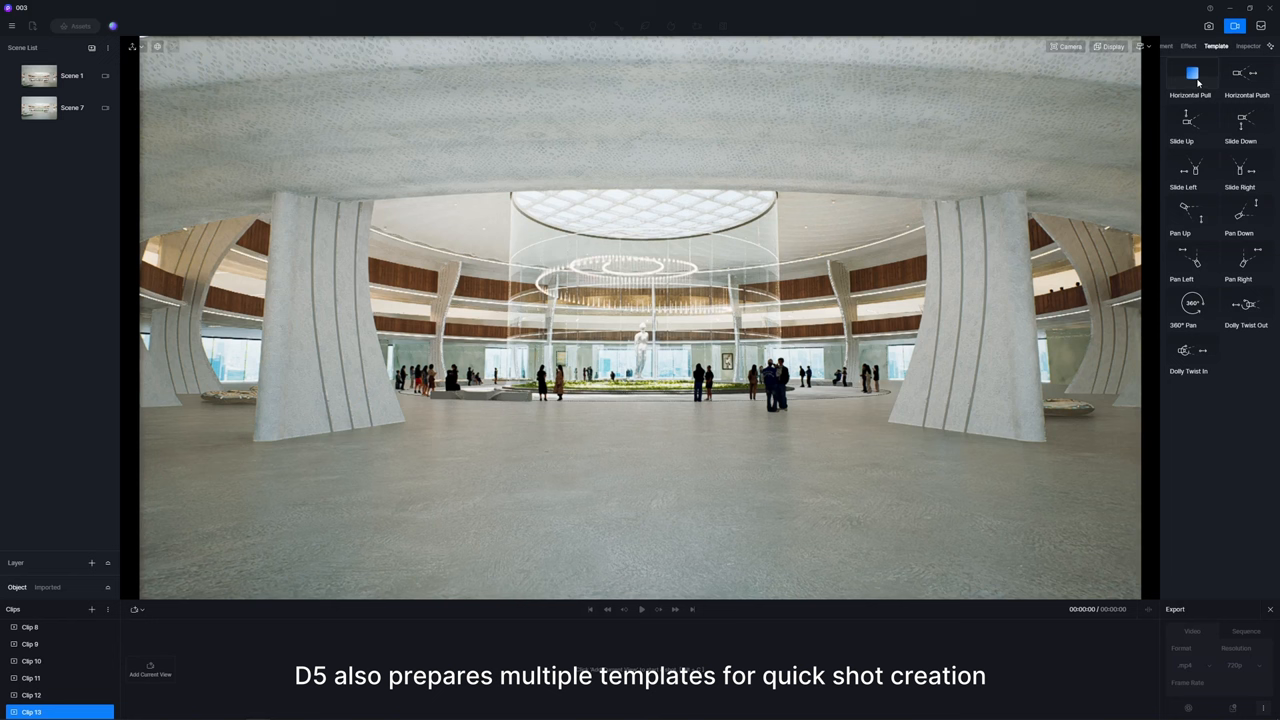
{"action": "mouse_move", "coordinate": [1243, 215]}
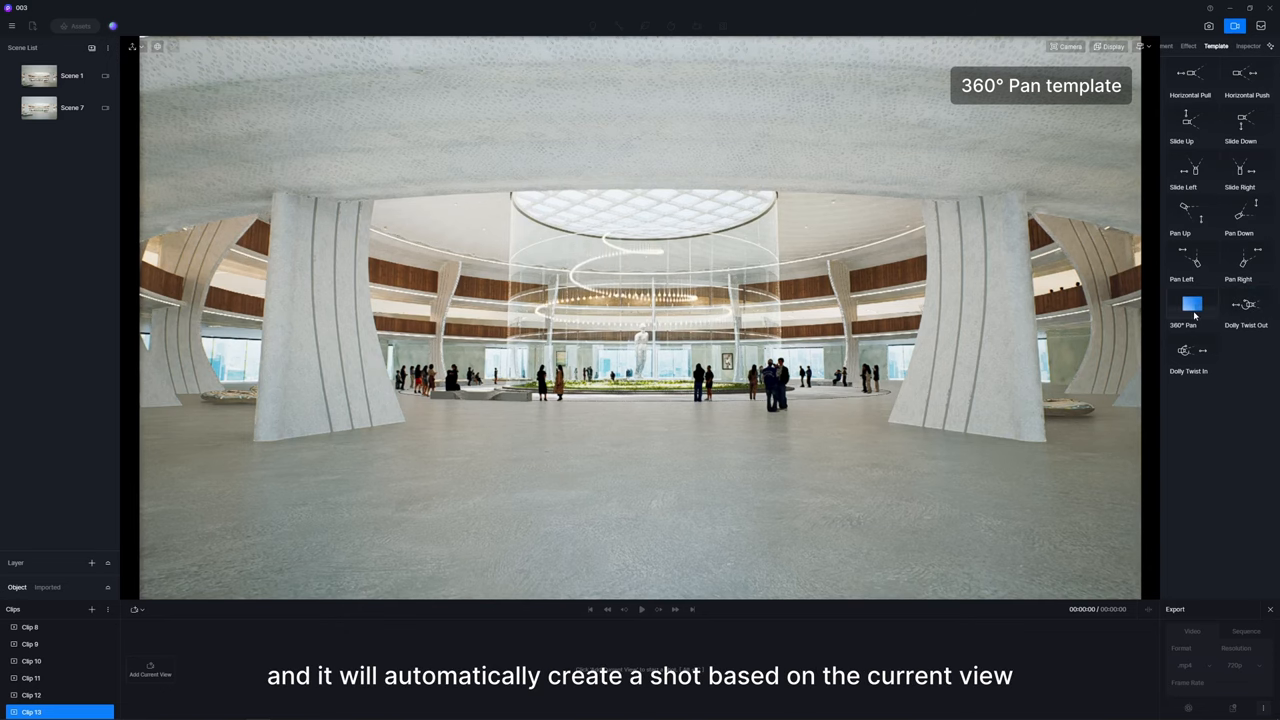
Step: Create a 360° Pan shot of the atrium and open its orbit path for editing
{"action": "left_click", "coordinate": [1190, 305]}
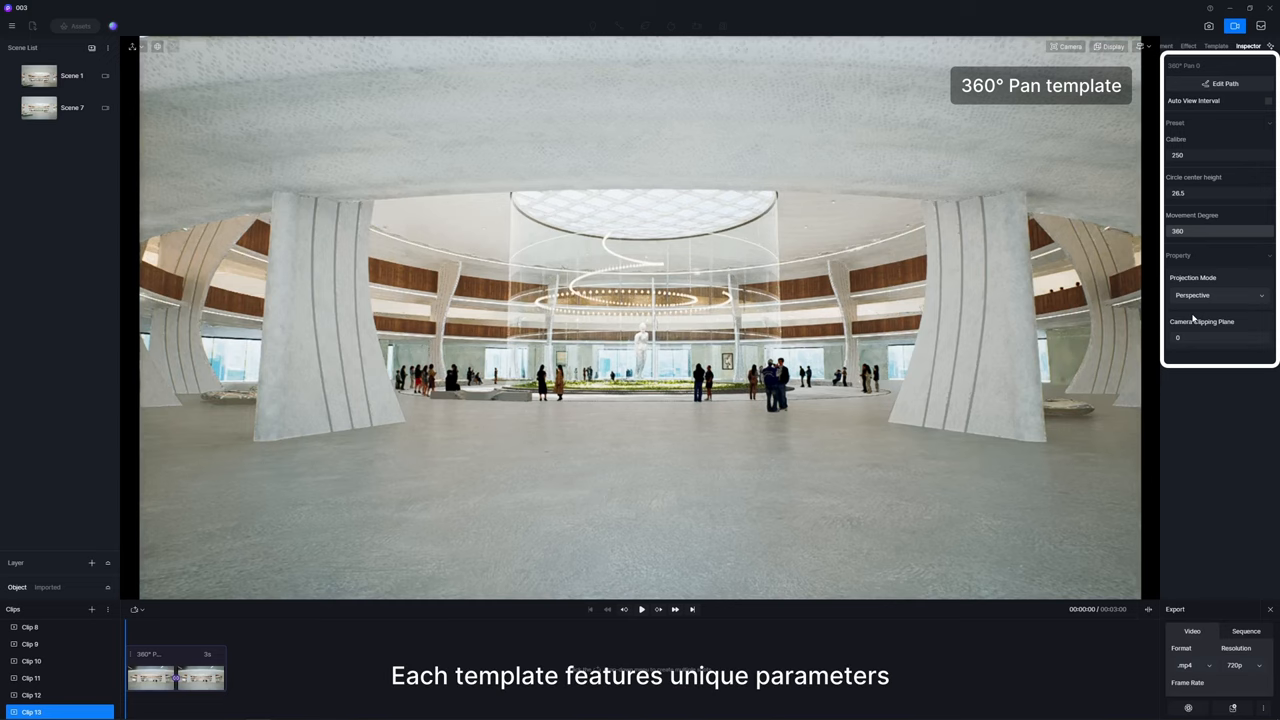
{"action": "left_click", "coordinate": [1211, 83]}
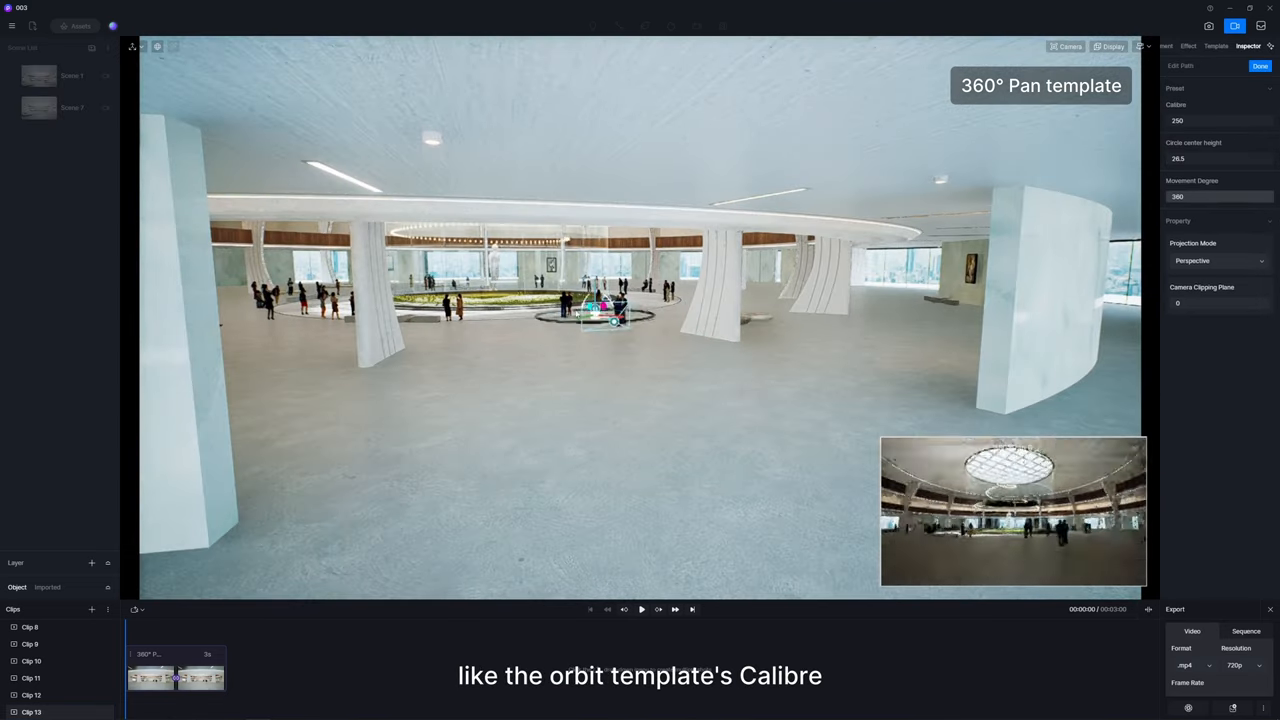